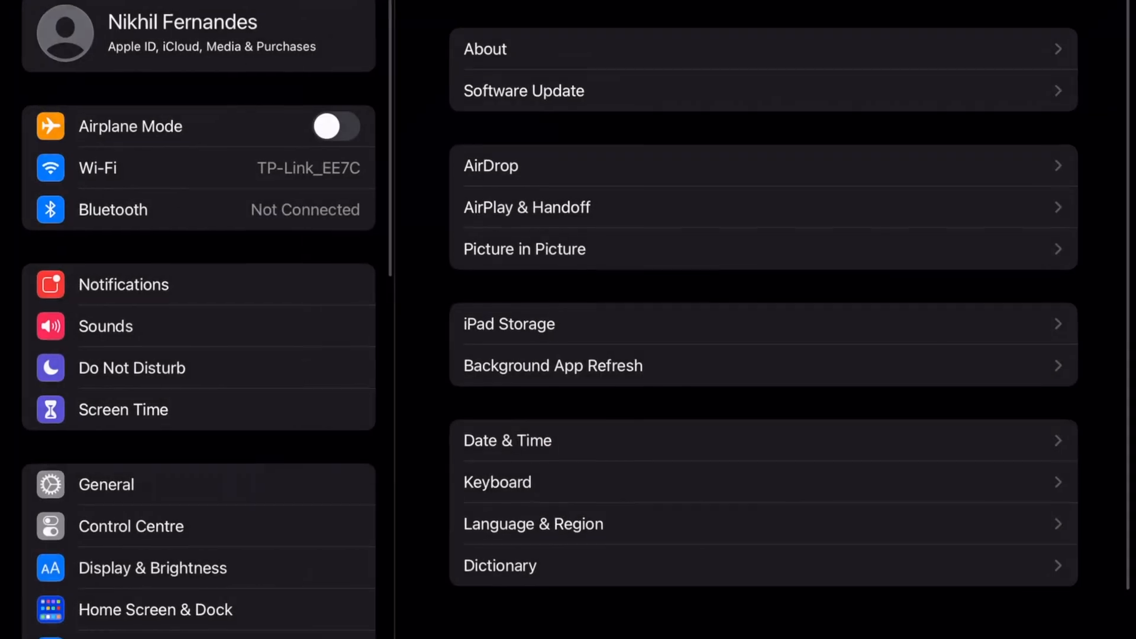
- Pair the discovered Keyboard K380 from Bluetooth settings so it shows Connected
left_click(112, 209)
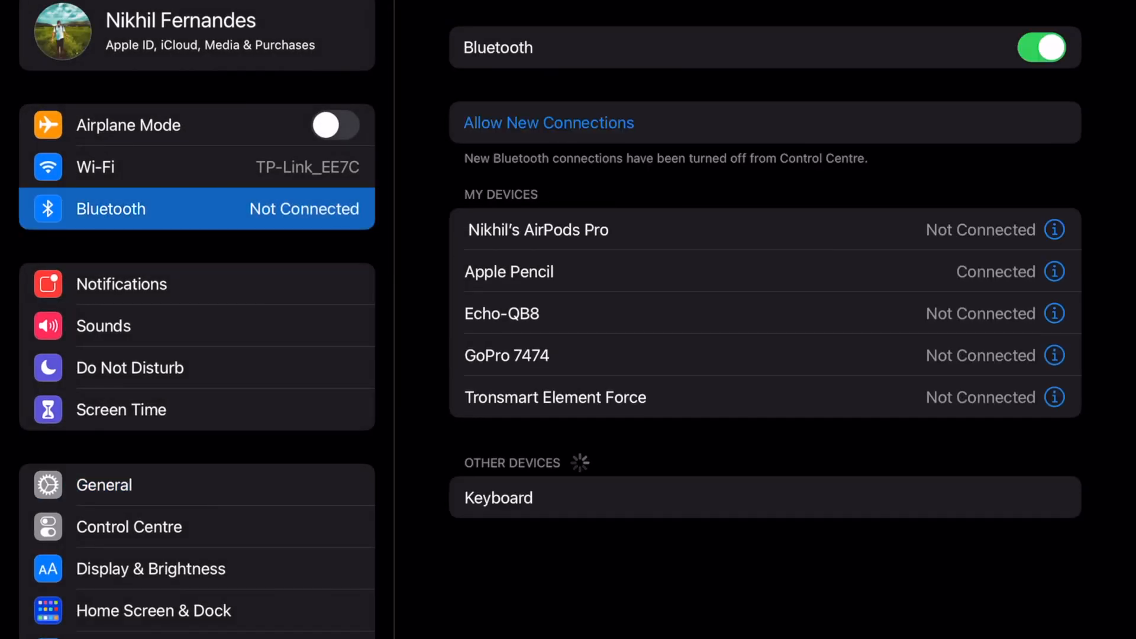
left_click(548, 121)
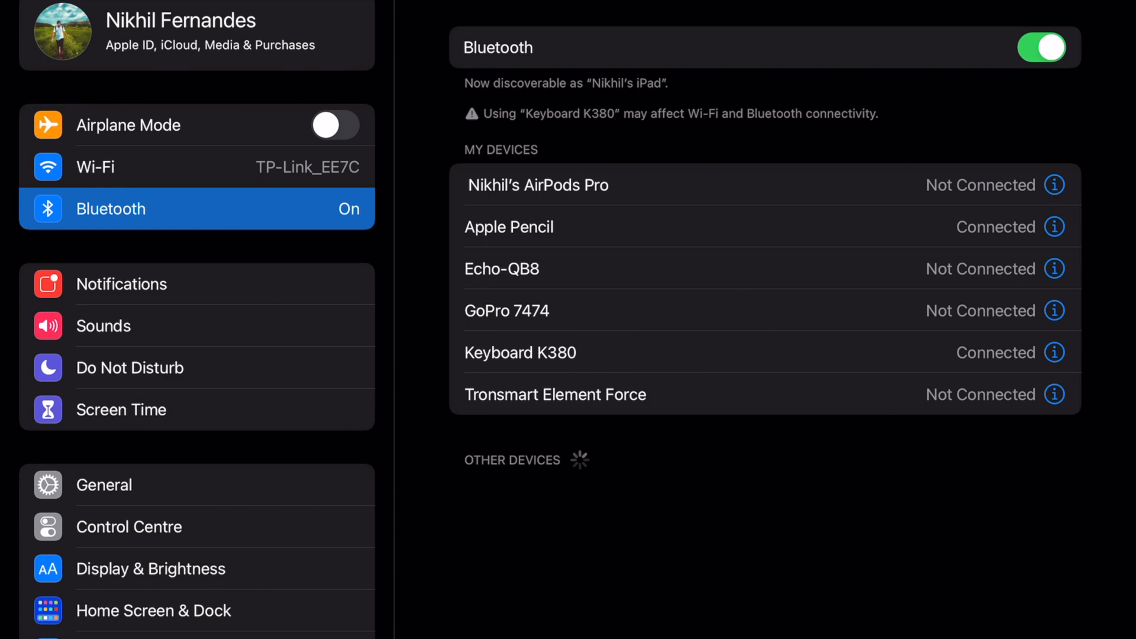
left_click(1055, 353)
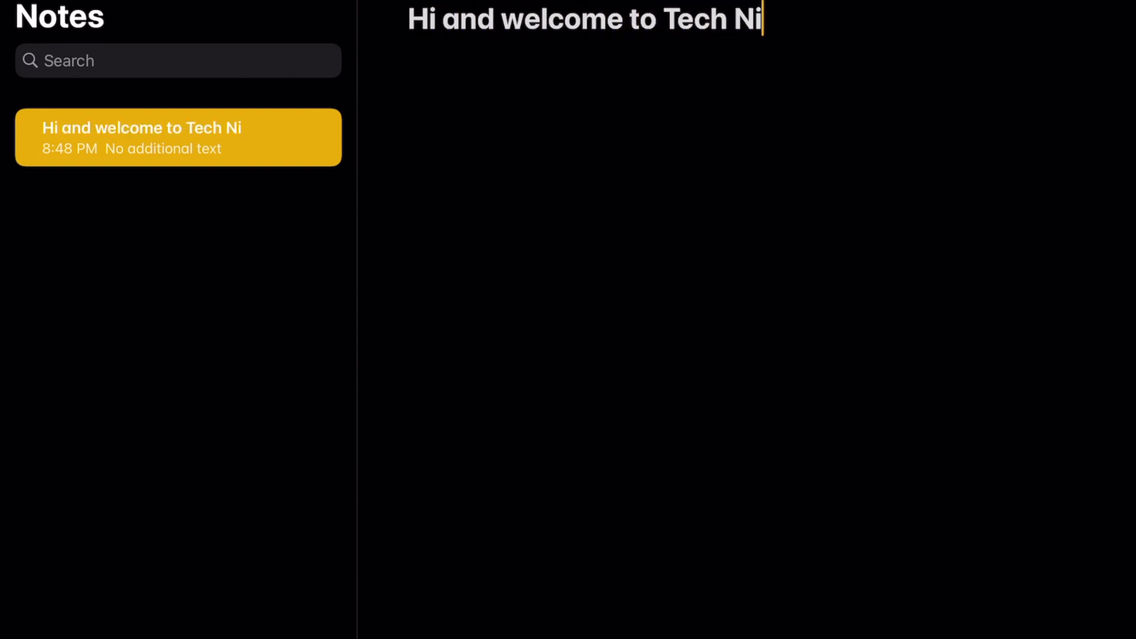
- Type the test sentence 'this is a test type for the Logitech K380 Bluetooth keyboard.' in Notes
type("cks Desk.")
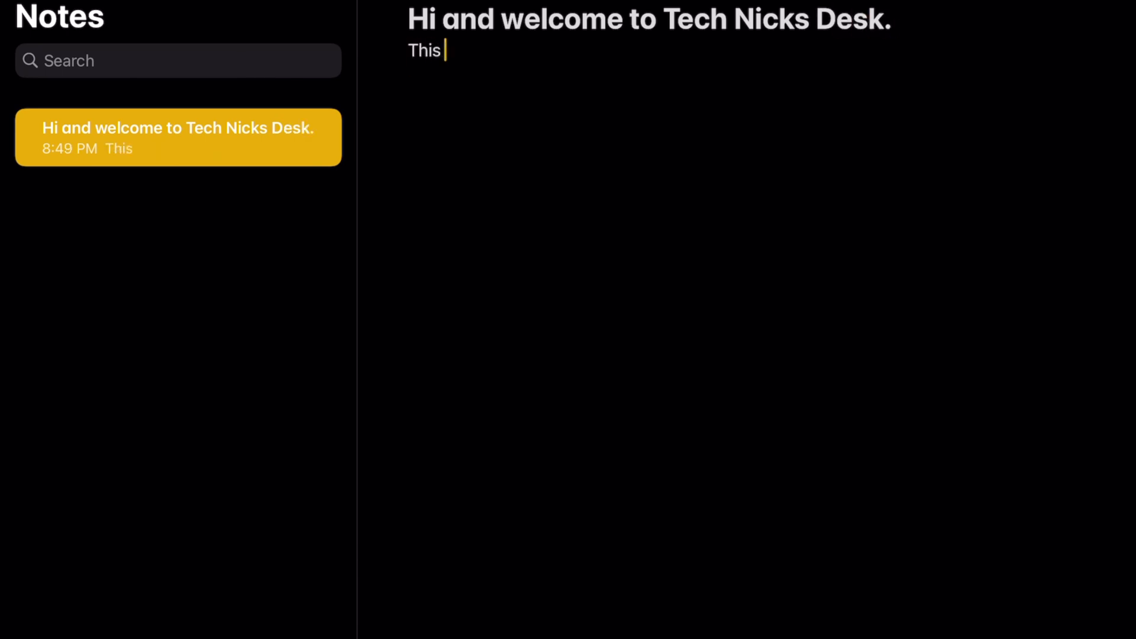
type("is a test type for the lo")
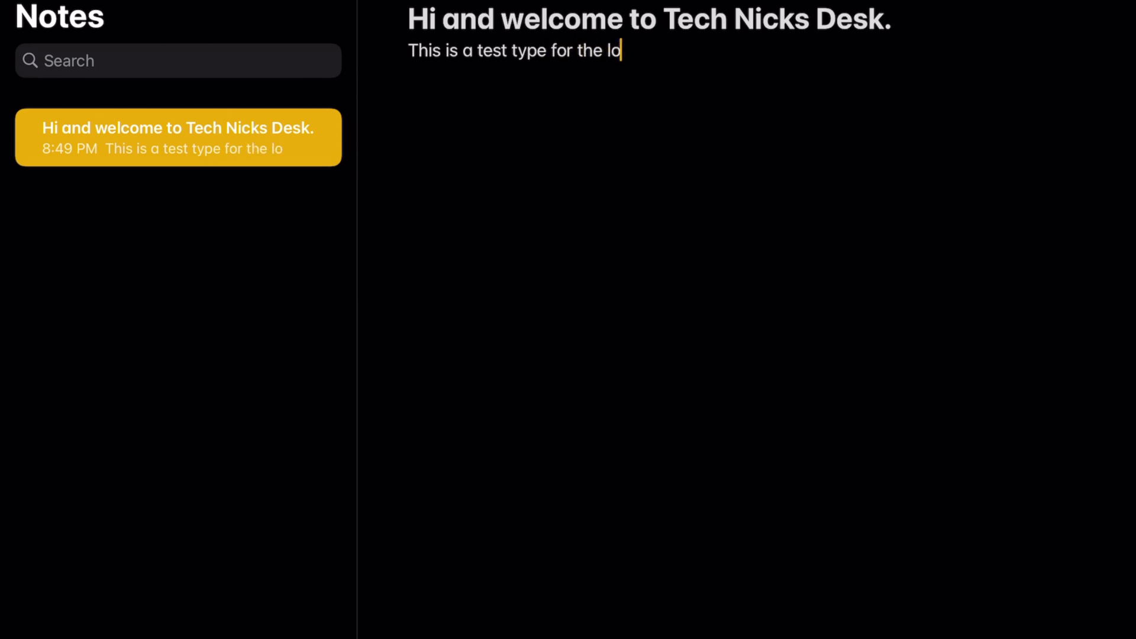
type("gitech K")
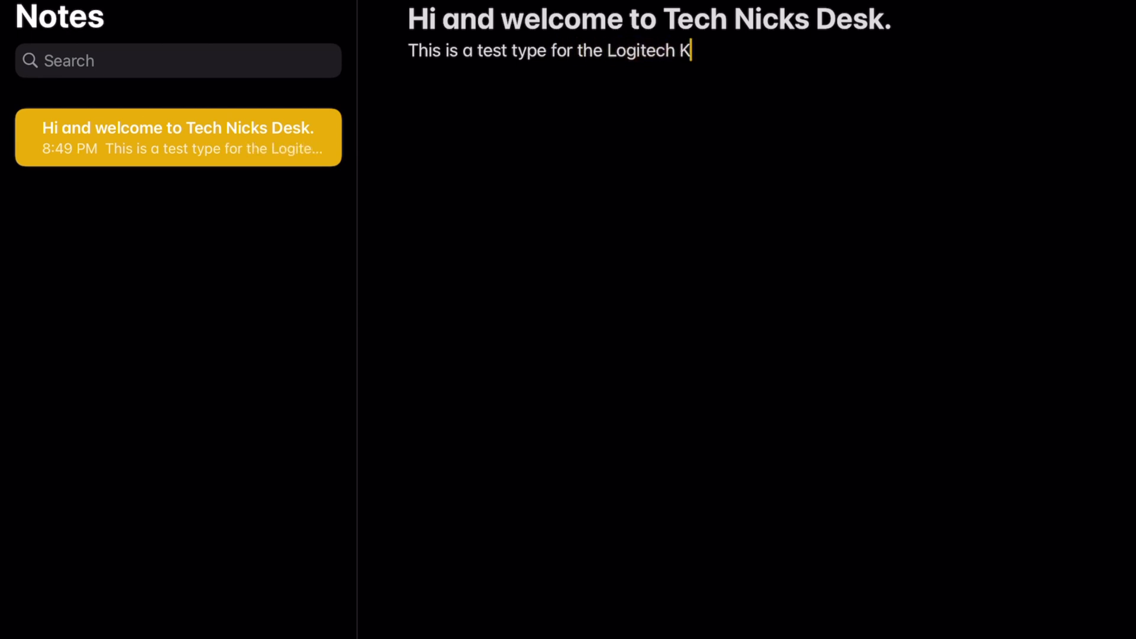
type("380 Bluetooth keyboar")
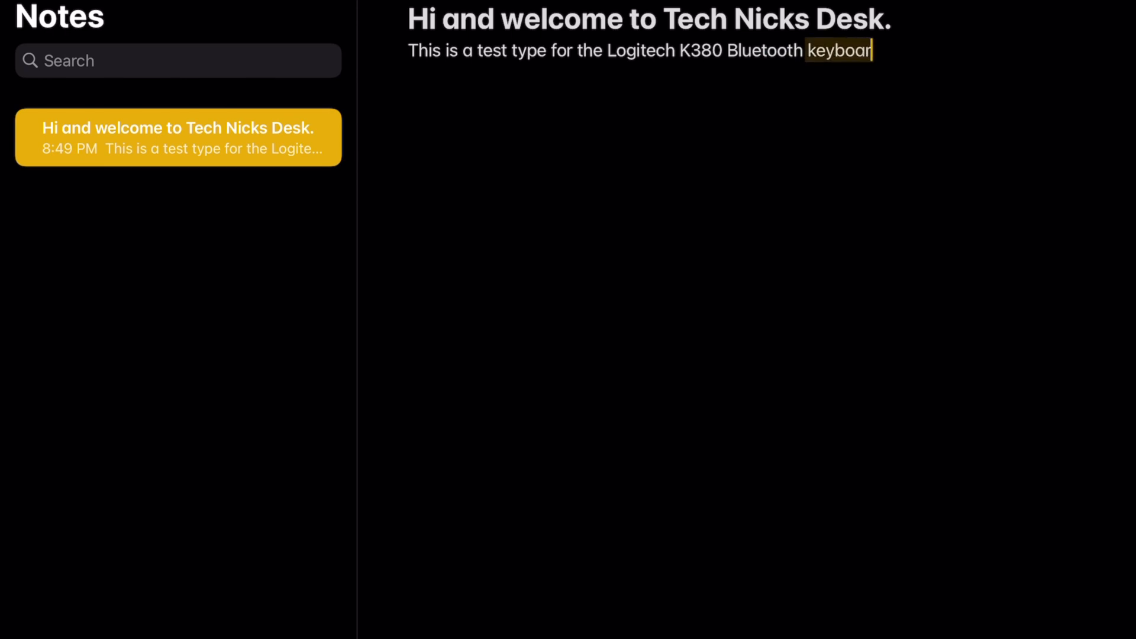
type("d.")
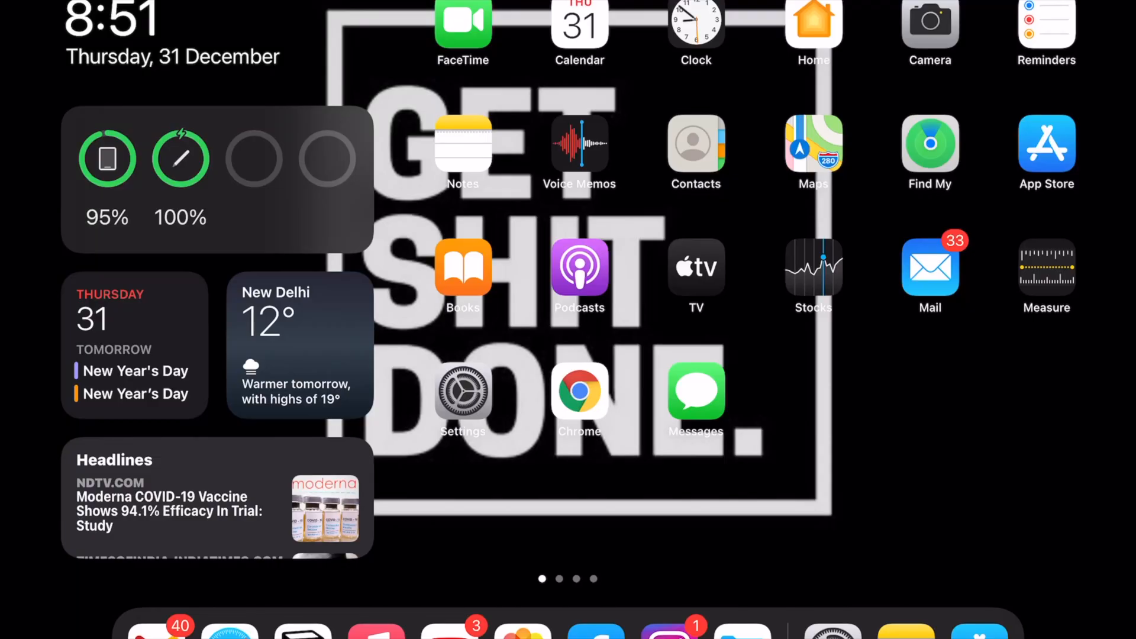
- Accept the MX Master 2S pairing request in Bluetooth settings so it shows Connected
left_click(463, 395)
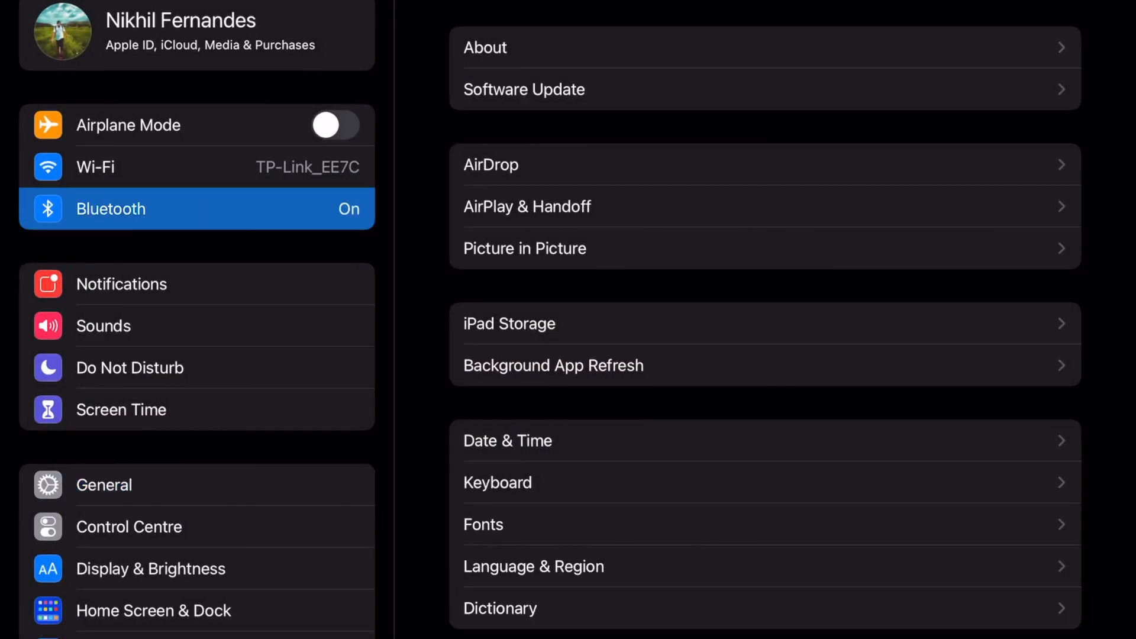
left_click(111, 208)
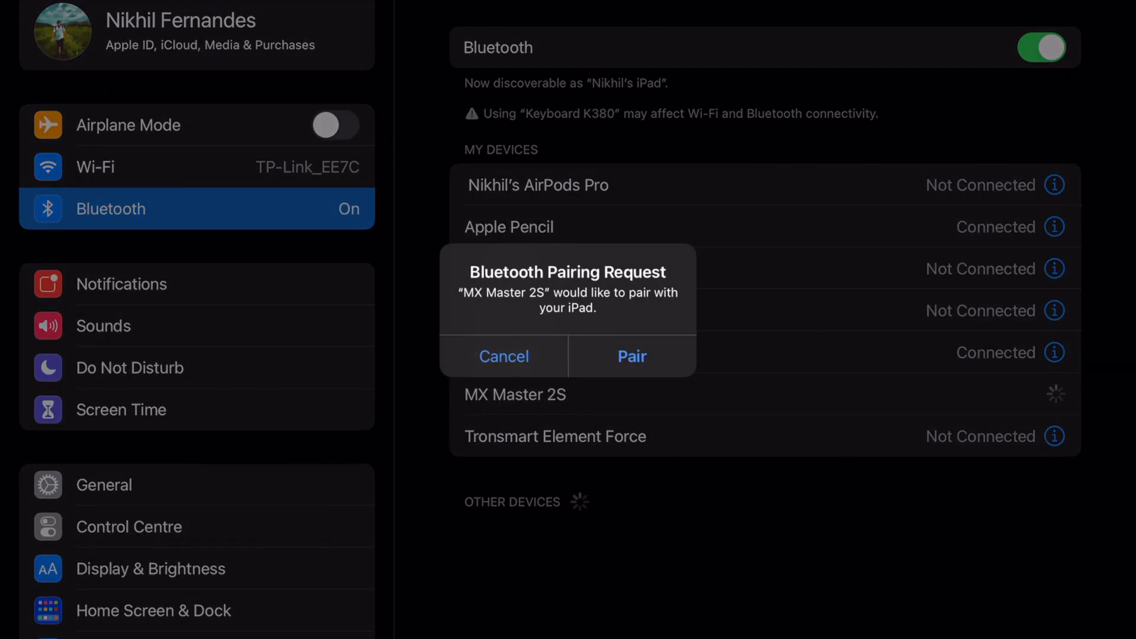
left_click(631, 356)
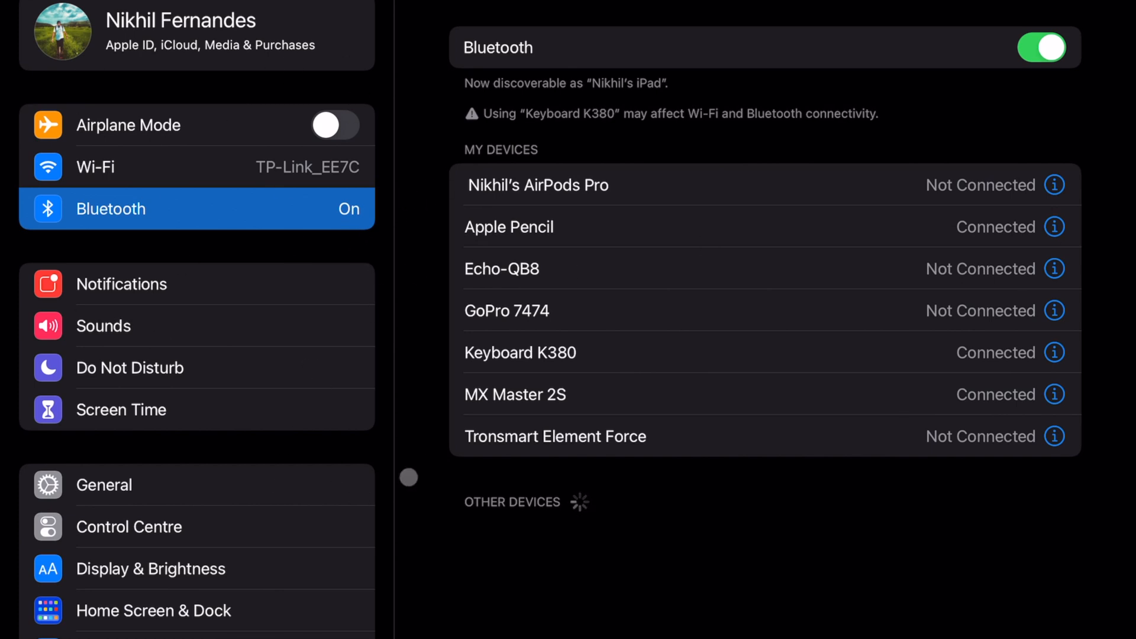
mouse_move(498, 383)
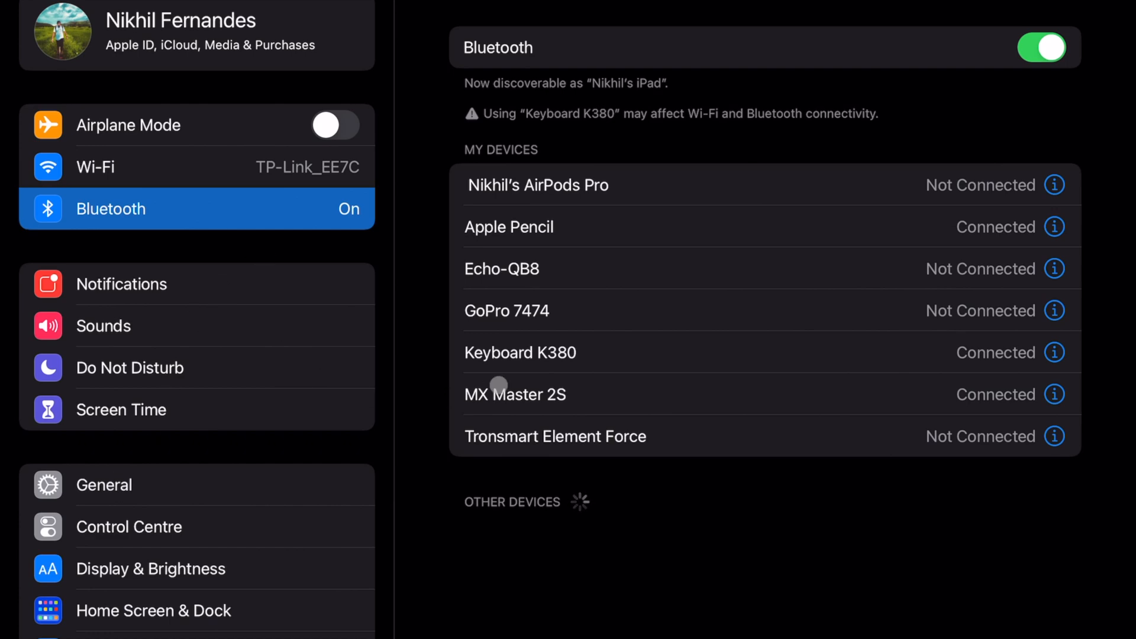